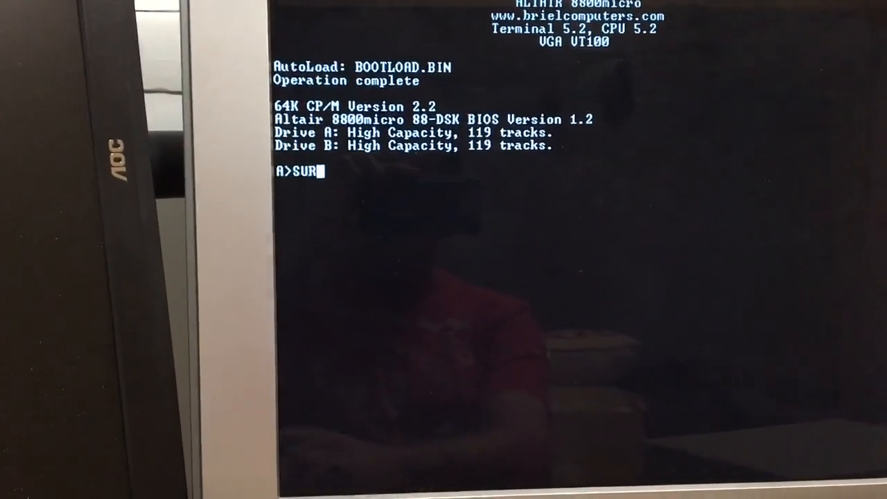
Run SURVEY, list drive B, and launch Adventure, entering 123 for the three digits
{"action": "type", "text": "VEY"}
{"action": "type", "text": "AD"}
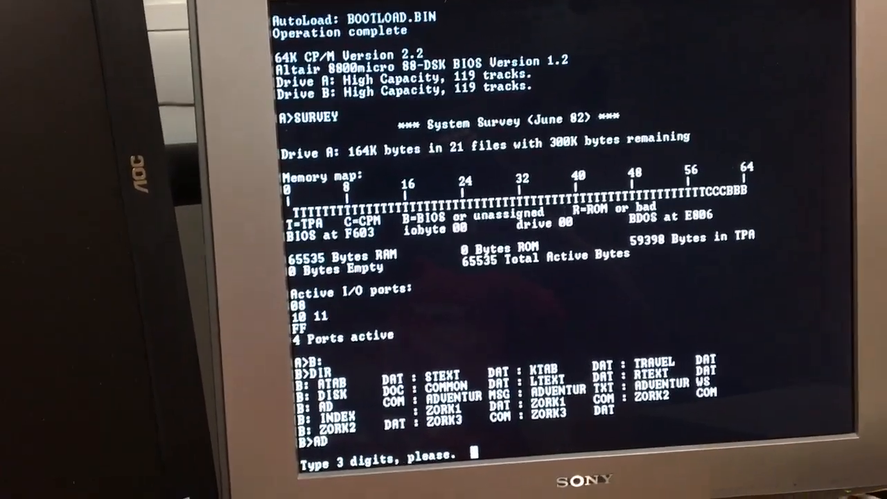
{"action": "type", "text": "123"}
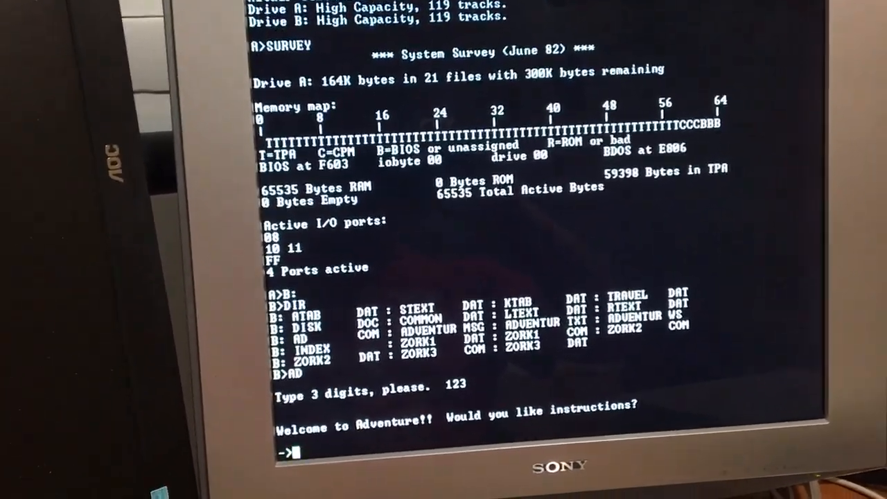
Answer Y to the instructions question and read through to the road's end
{"action": "type", "text": "Y"}
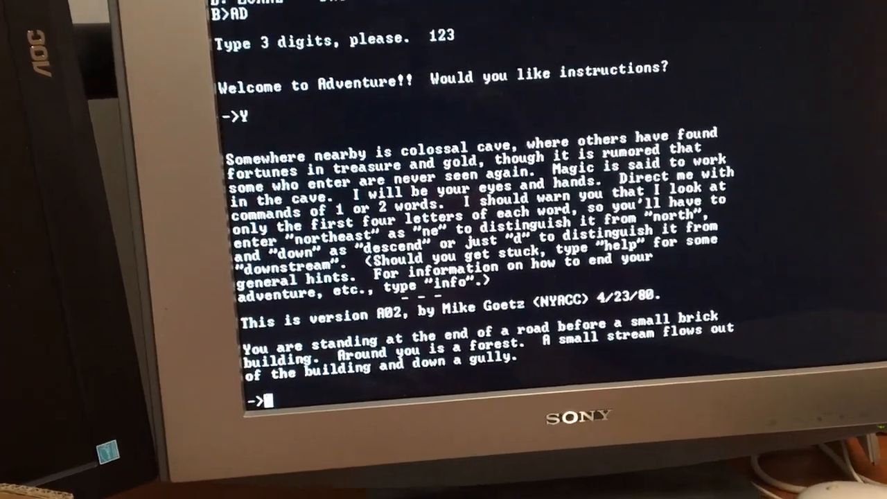
Enter INFO to show help on quitting, suspending, scoring, hints and brief mode
{"action": "type", "text": "W"}
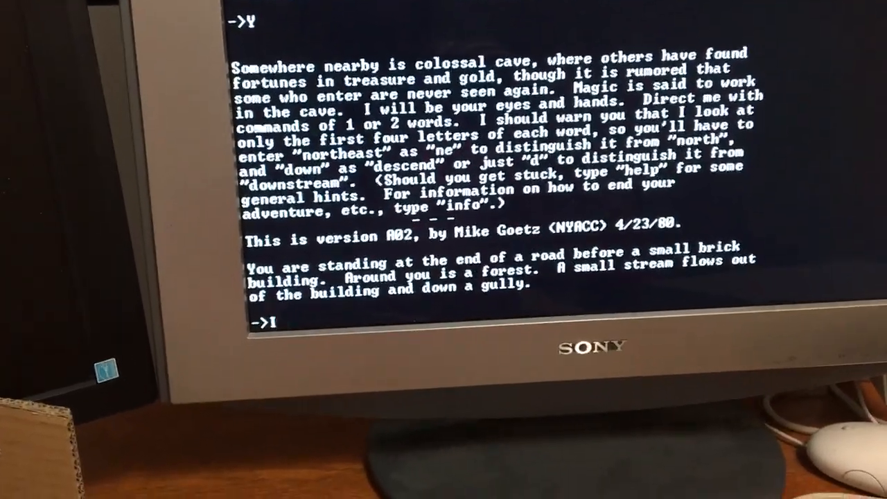
{"action": "type", "text": "INFO"}
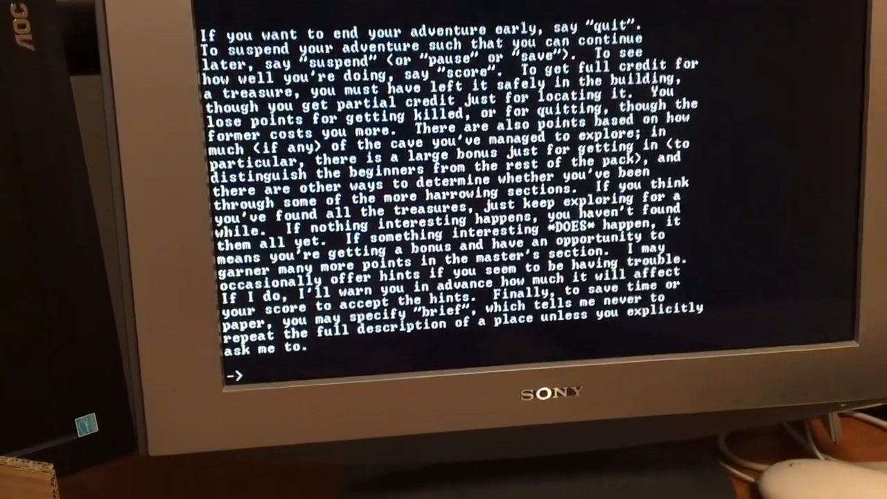
Go west up the hill, then east back to the road and into the well house
{"action": "type", "text": "W"}
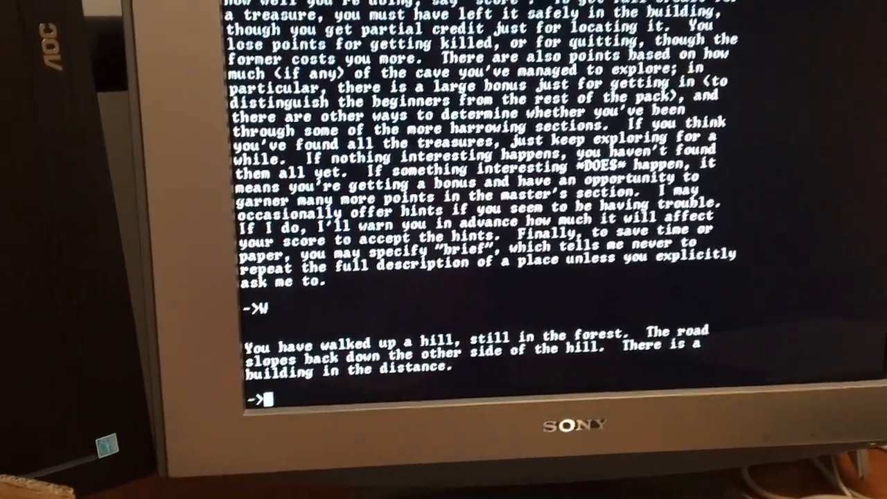
{"action": "type", "text": "E"}
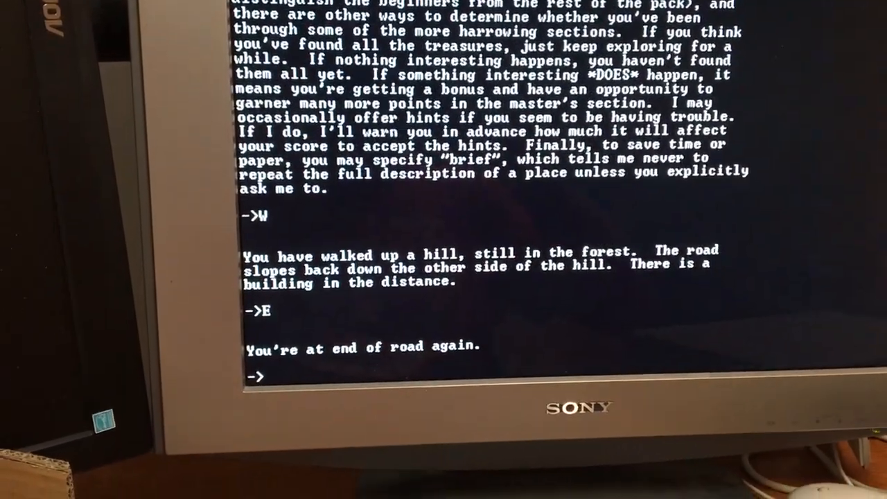
{"action": "type", "text": "E"}
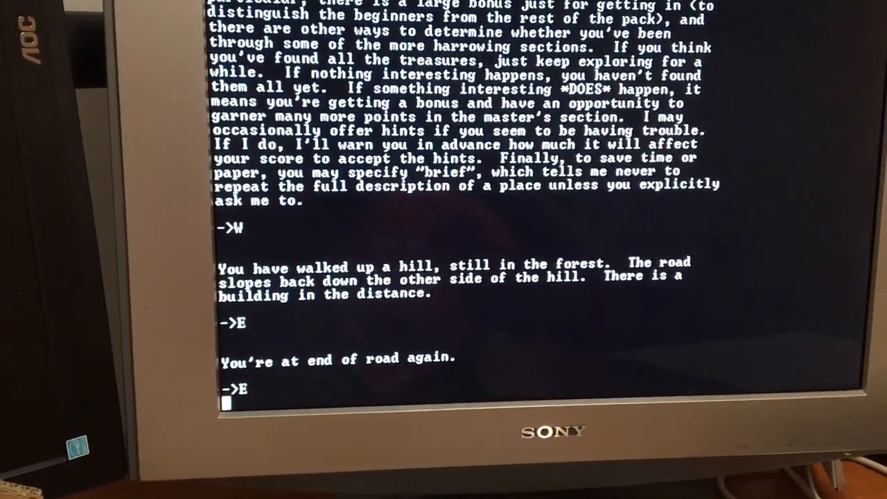
{"action": "type", "text": "E"}
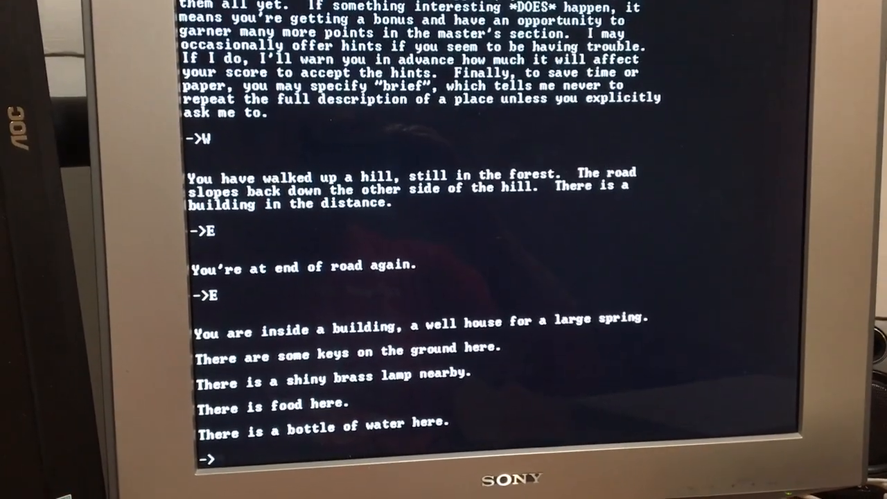
Take the keys and the shiny brass lamp from the well house
{"action": "type", "text": "TAKE K"}
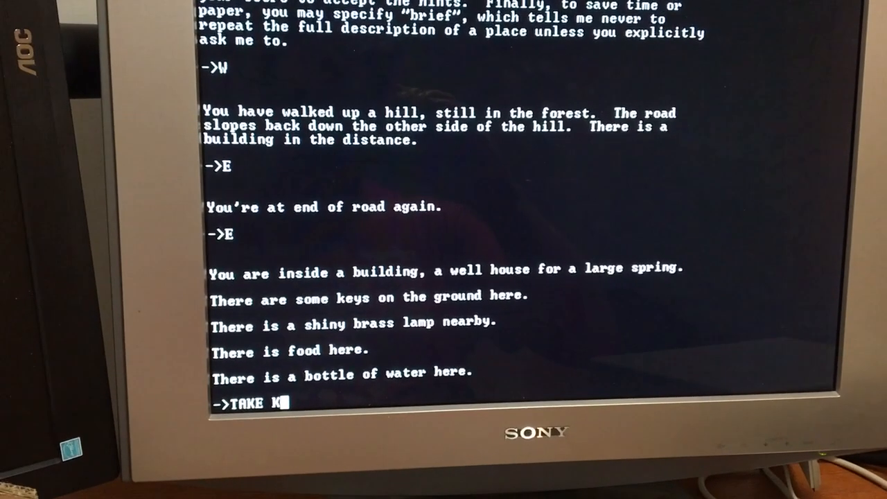
{"action": "type", "text": "EYS"}
{"action": "type", "text": "T"}
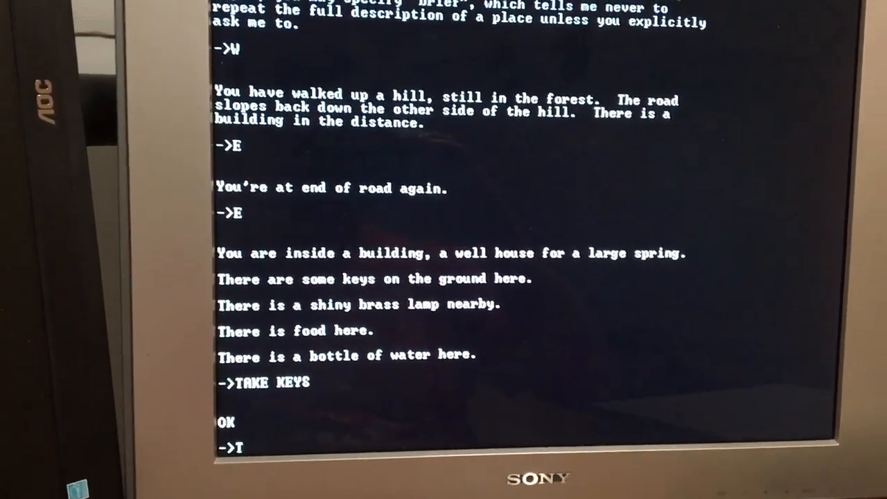
{"action": "type", "text": "AKE"}
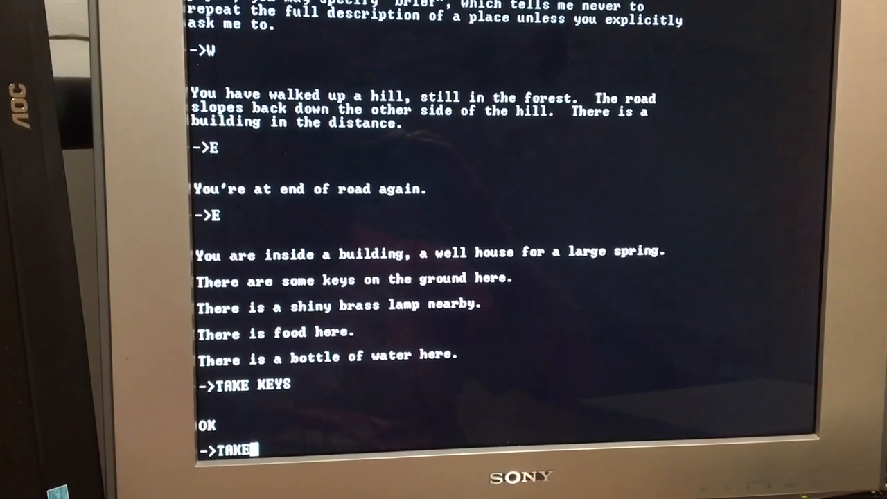
{"action": "type", "text": "LAMP"}
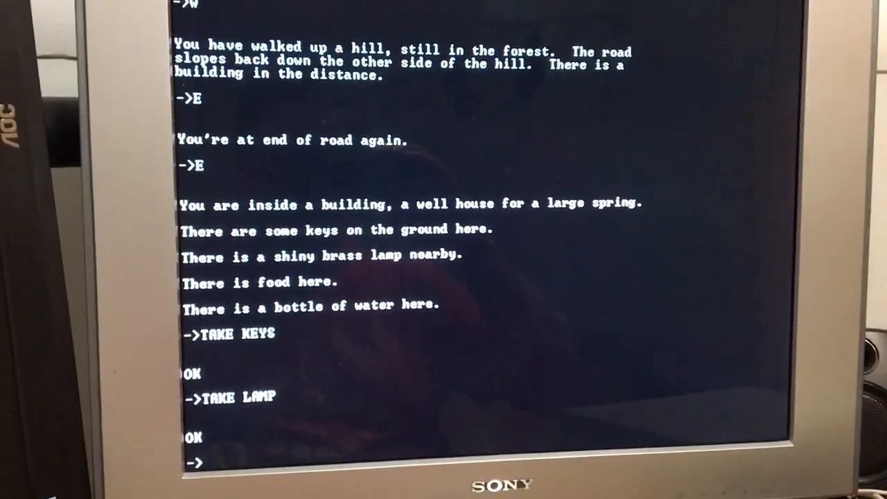
{"action": "type", "text": "I"}
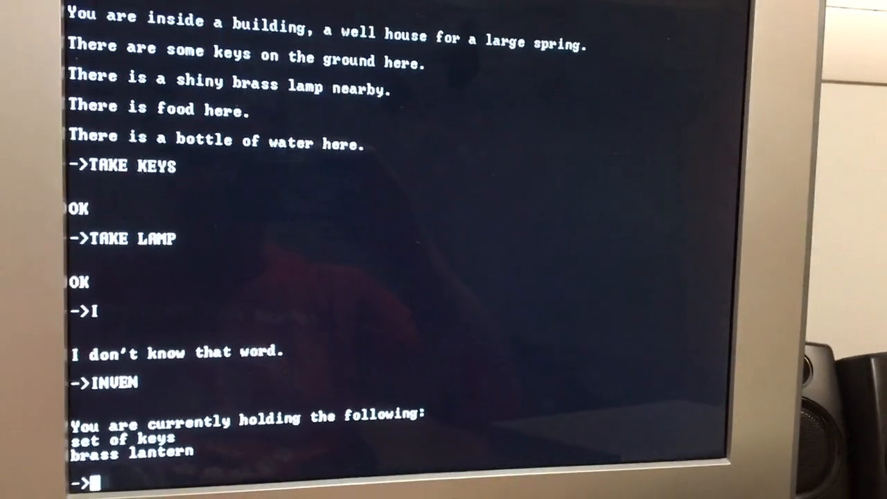
Confirm the keys and brass lantern are carried, then LOOK around
{"action": "type", "text": "LOOK"}
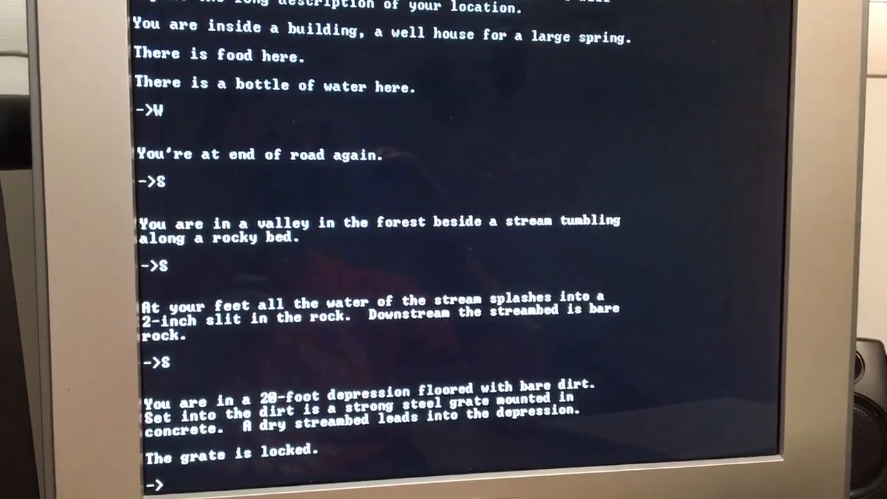
Unlock the steel grate, descend, and crawl west over cobbles to the wicker cage
{"action": "type", "text": "UNLOCK GRATE"}
{"action": "type", "text": "W"}
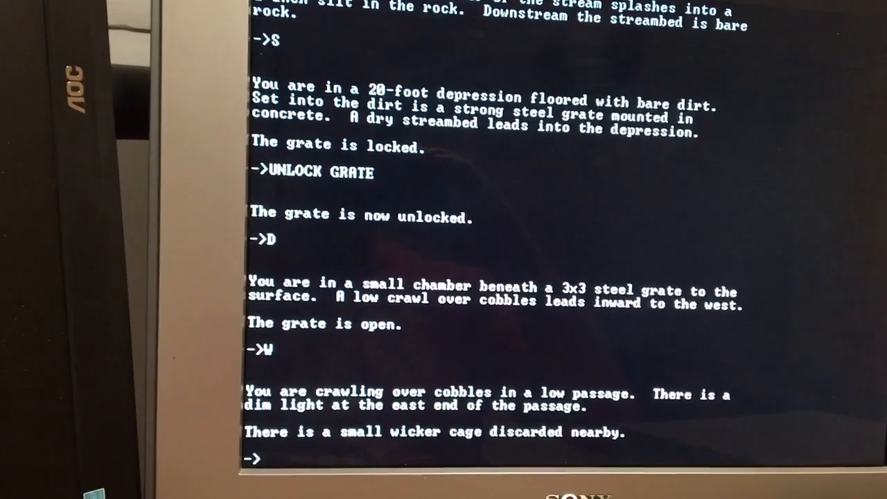
Take the wicker cage and move west into the pitch-dark passage
{"action": "type", "text": "TAKE"}
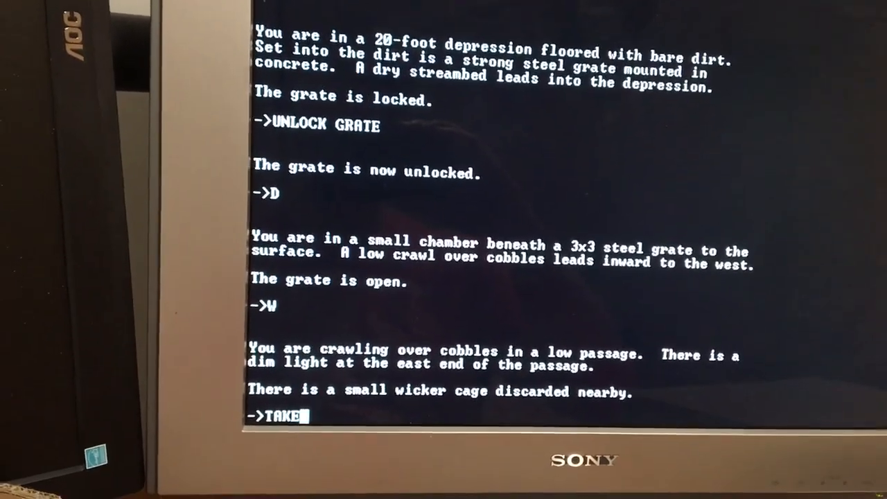
{"action": "type", "text": "CAGE"}
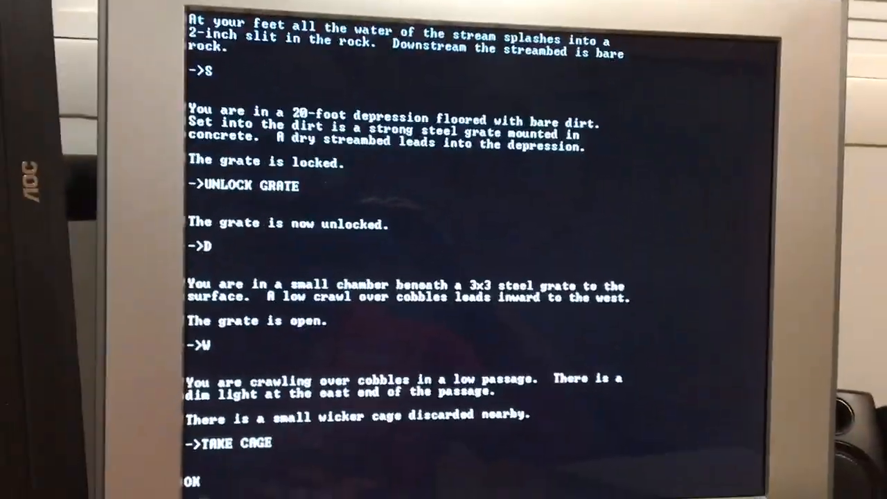
{"action": "type", "text": "W"}
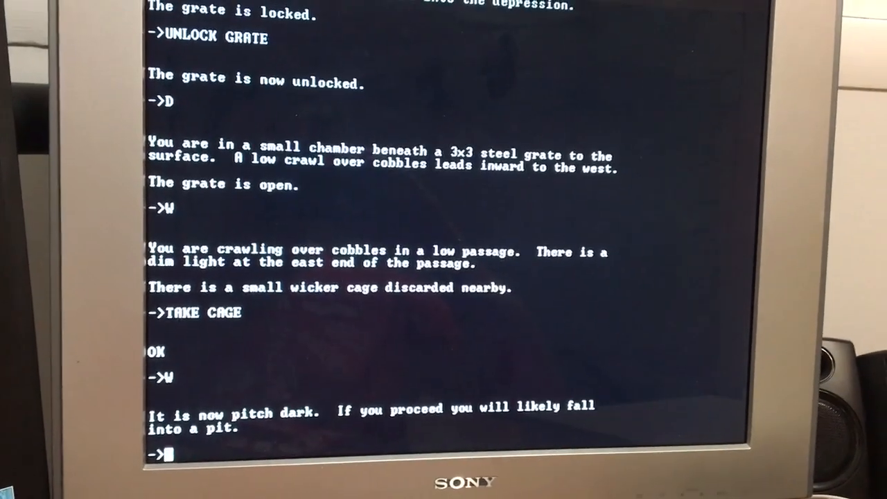
Light the lamp, revealing the debris room with the black rod and XYZZY note
{"action": "type", "text": "LIGHT"}
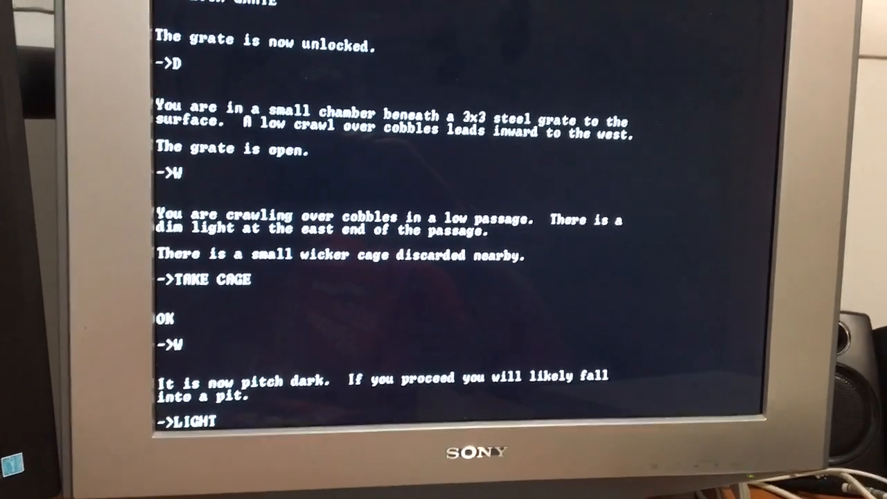
{"action": "type", "text": "LAMP"}
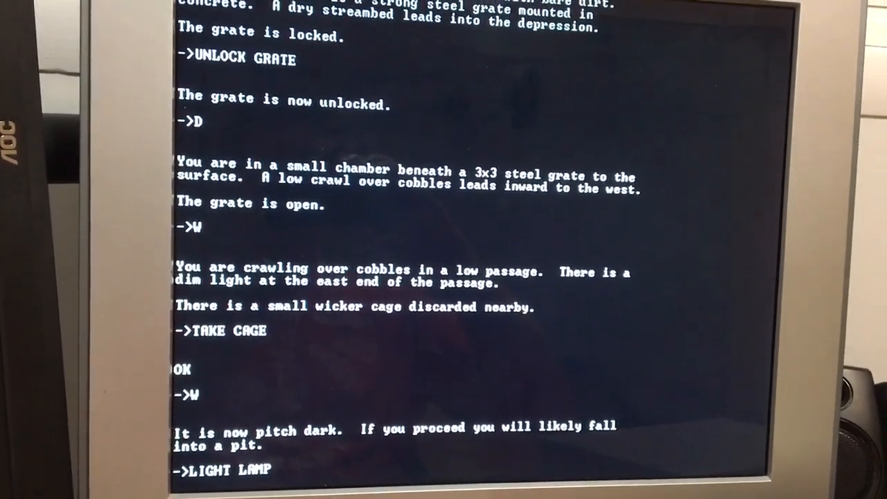
{"action": "key", "text": "Return"}
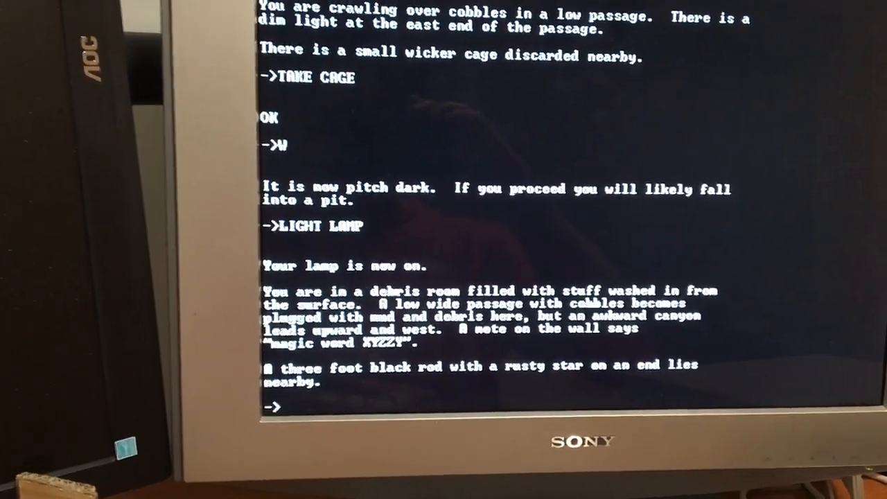
{"action": "type", "text": "XY"}
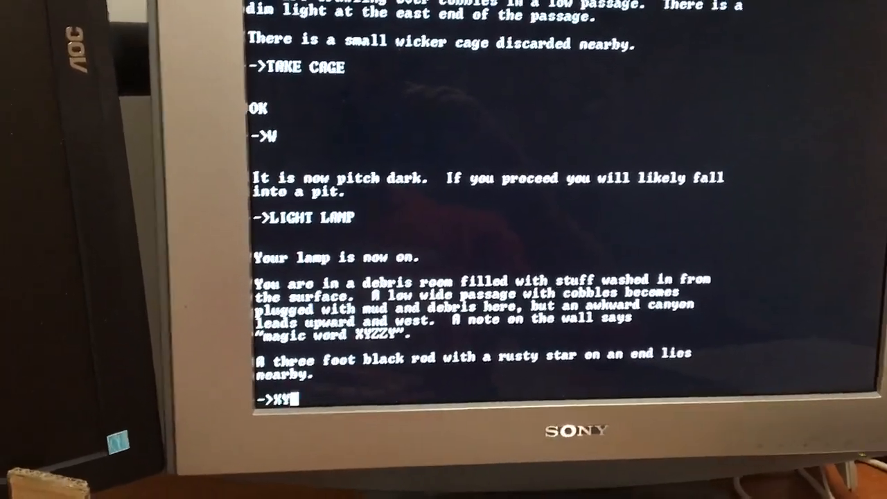
Say XYZZY to return inside the building with the food and water bottle
{"action": "type", "text": "ZZY"}
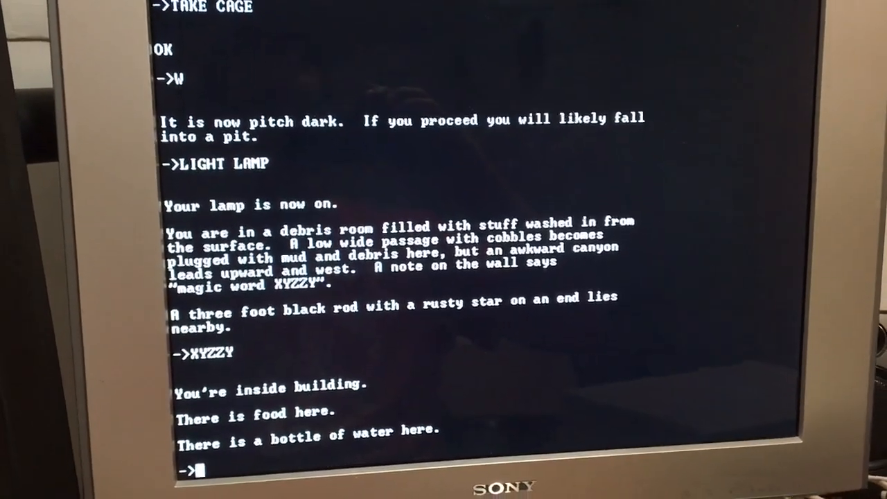
{"action": "type", "text": "SC"}
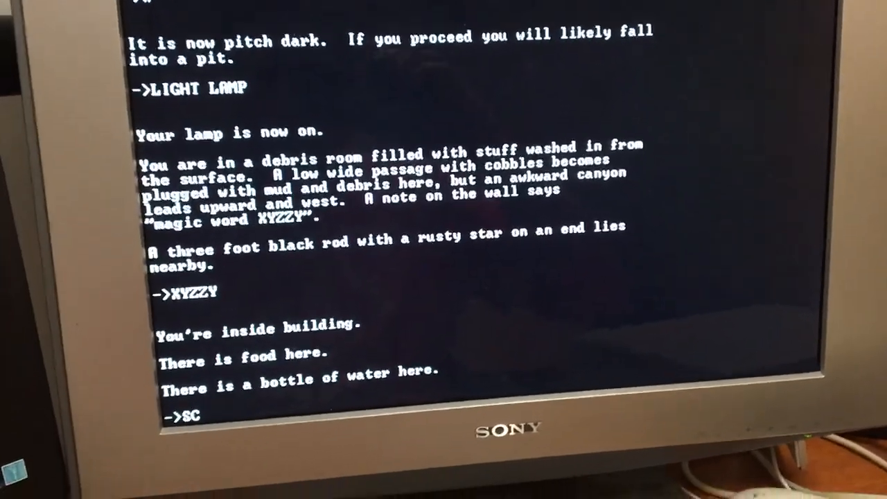
Enter SCORE and confirm Y to quit, ending at 27 of 350 points in 21 turns
{"action": "type", "text": "ORE"}
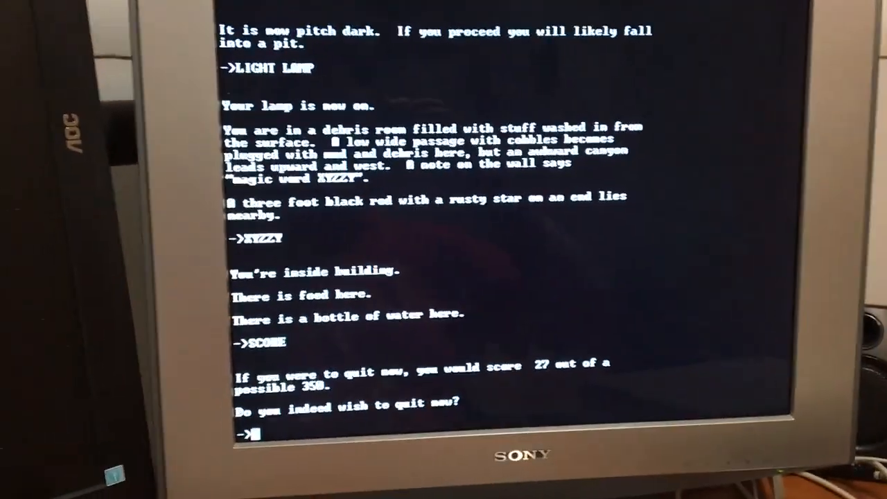
{"action": "type", "text": "Y"}
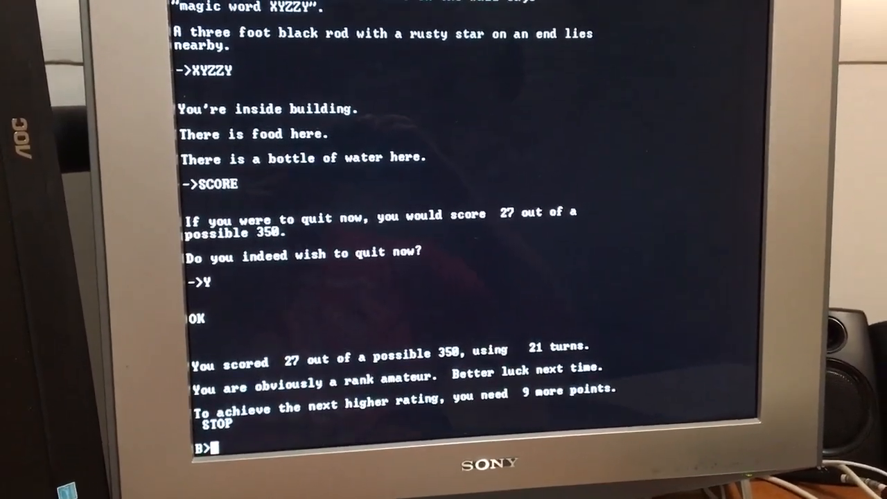
{"action": "type", "text": "DI"}
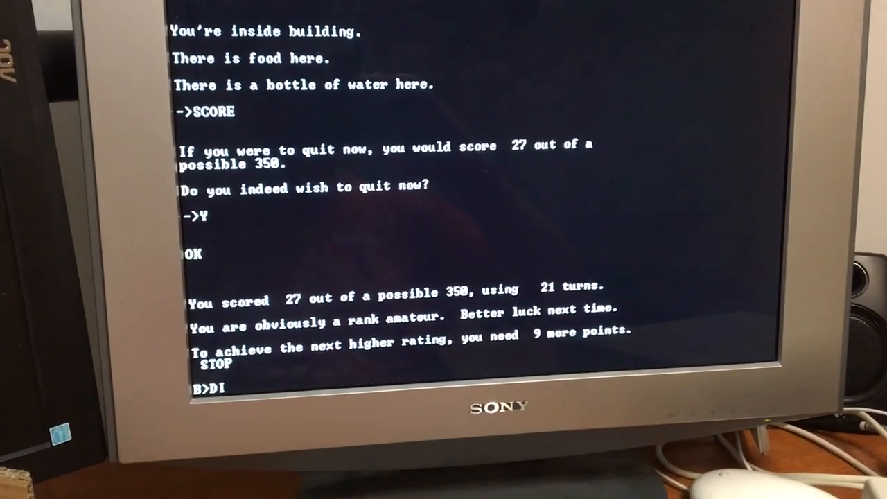